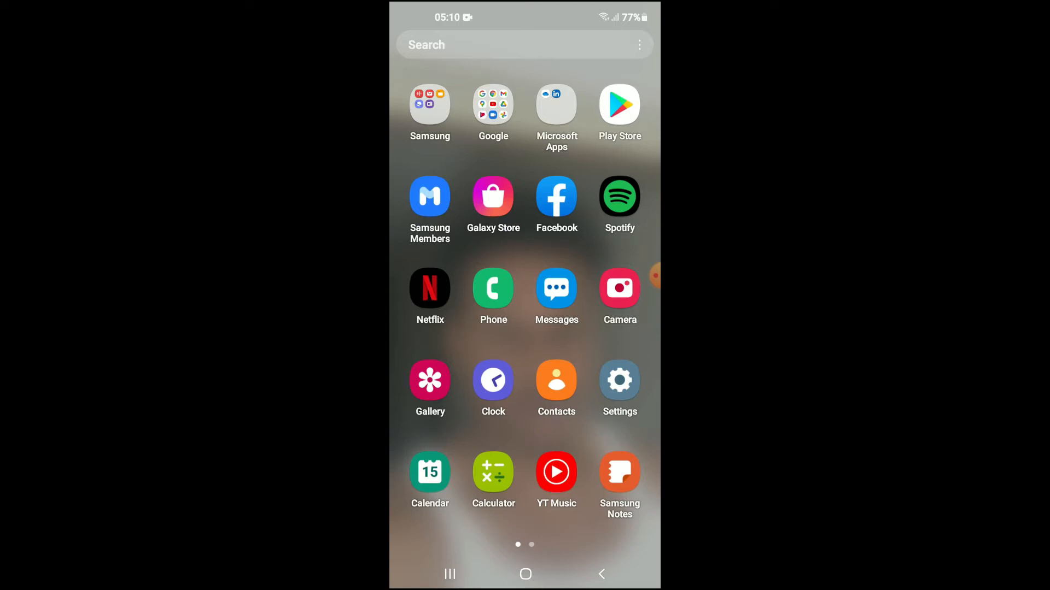
Step: Launch the Settings app from the app drawer
left_click(618, 388)
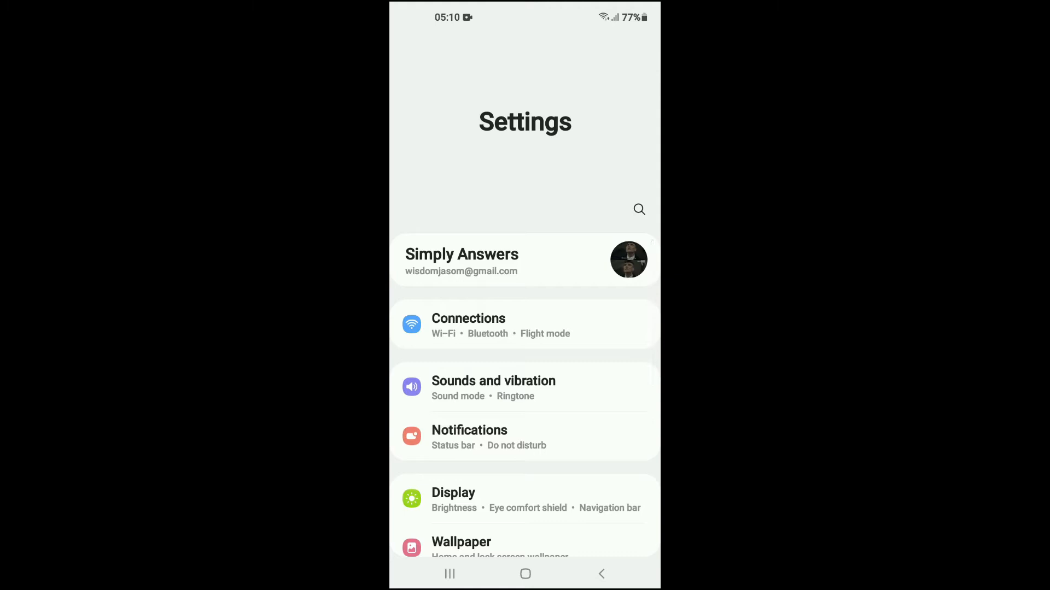
Step: Search Settings for "autofi" to surface the Autofill service result
left_click(638, 209)
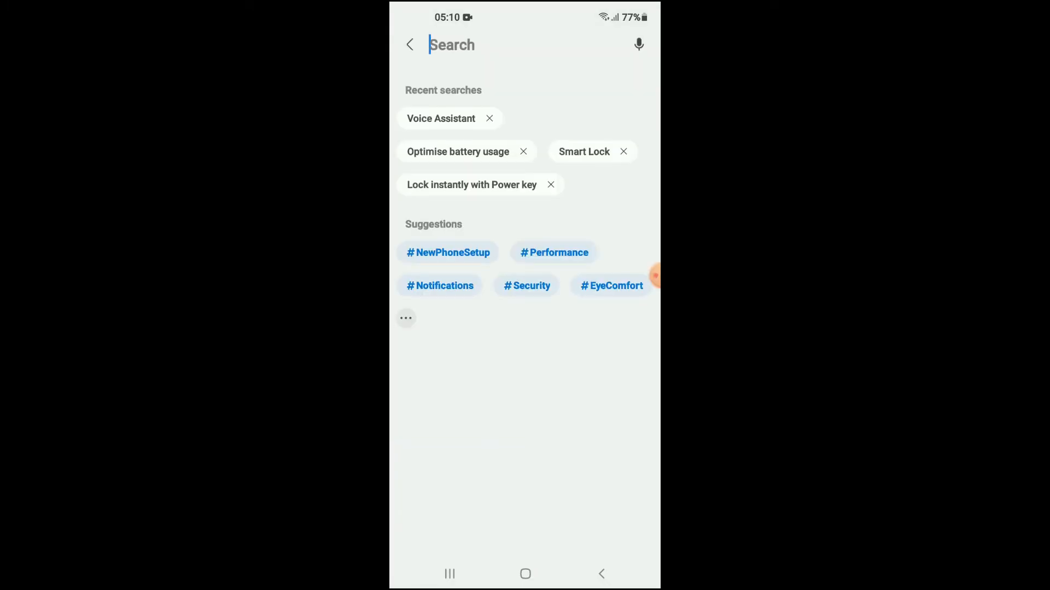
left_click(451, 45)
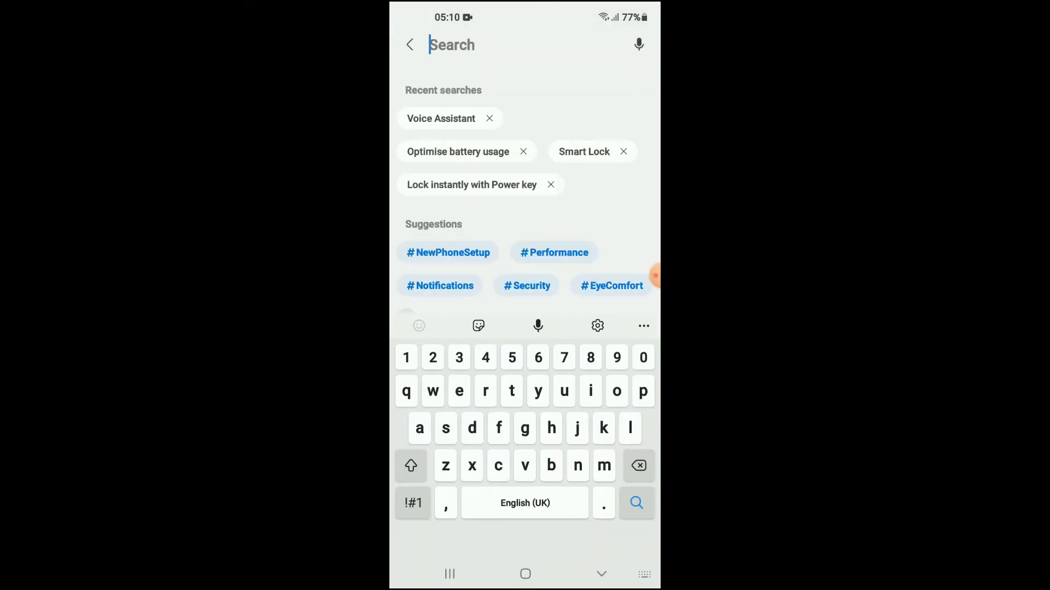
type("auto")
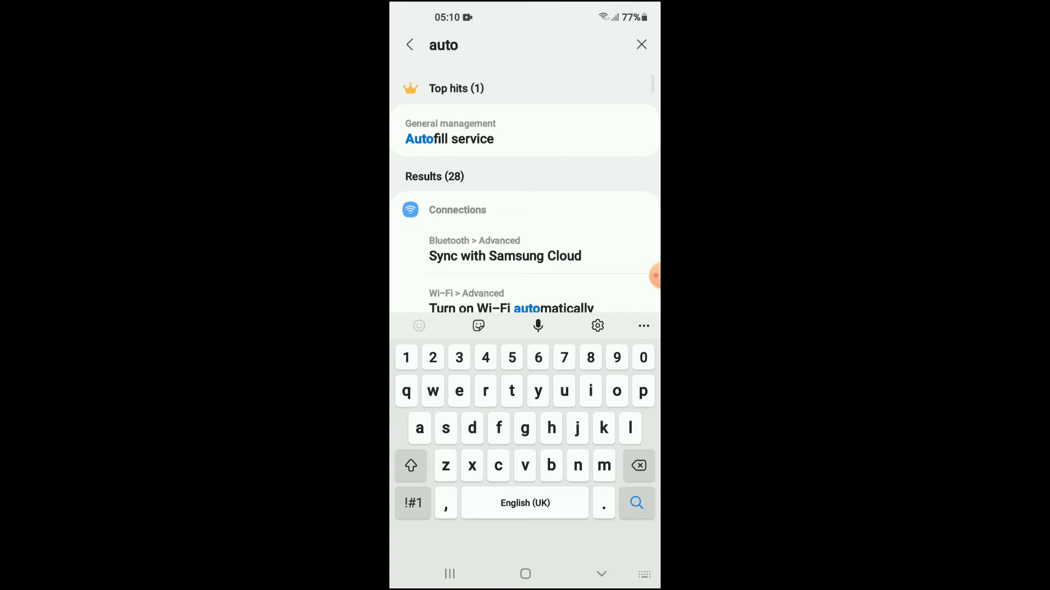
type("fill")
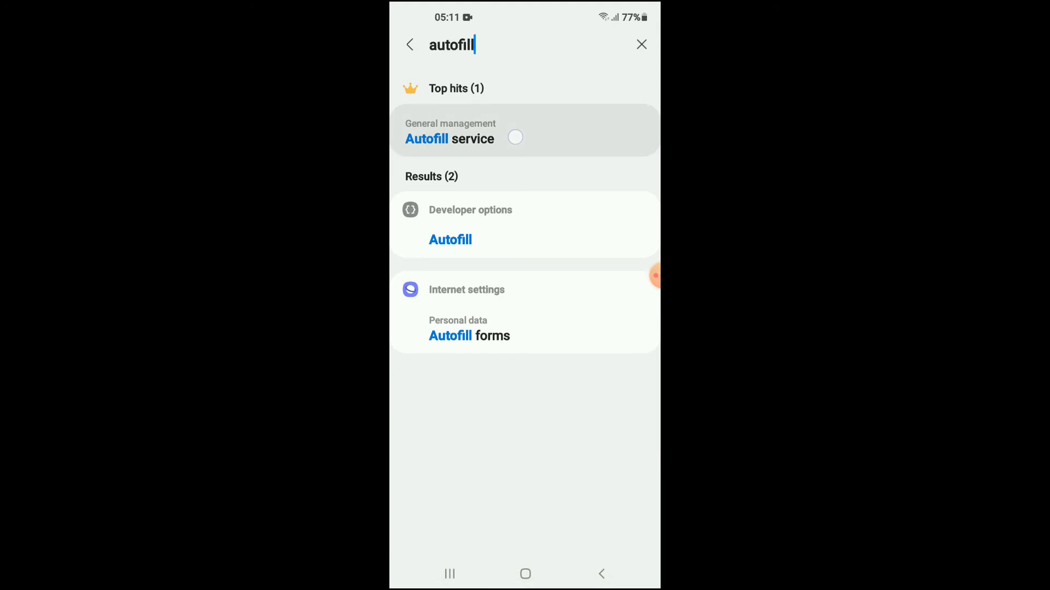
Step: Open the Autofill service page under General management, showing Google as provider
left_click(449, 131)
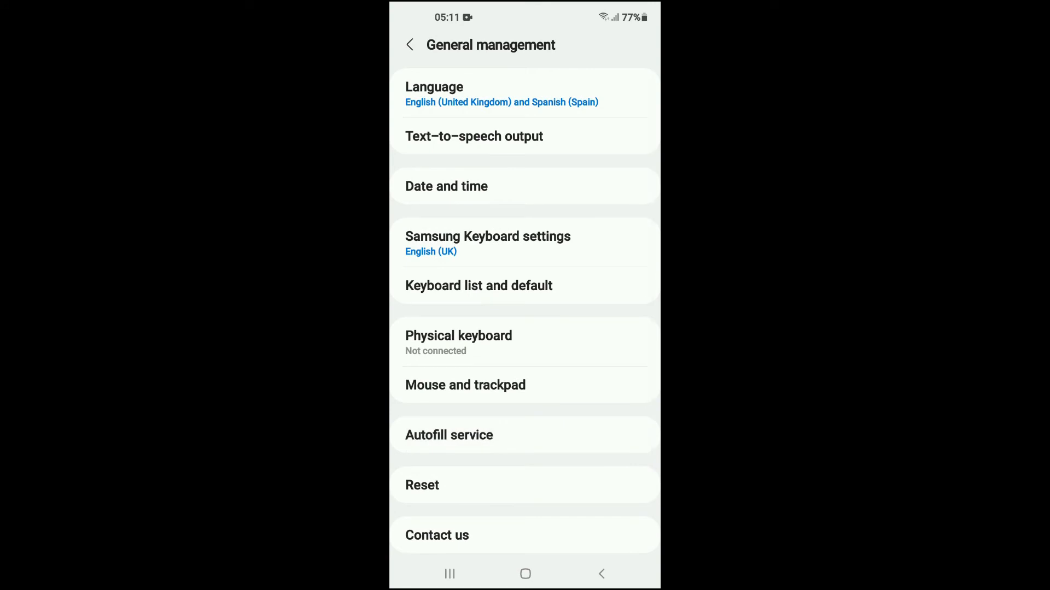
left_click(532, 443)
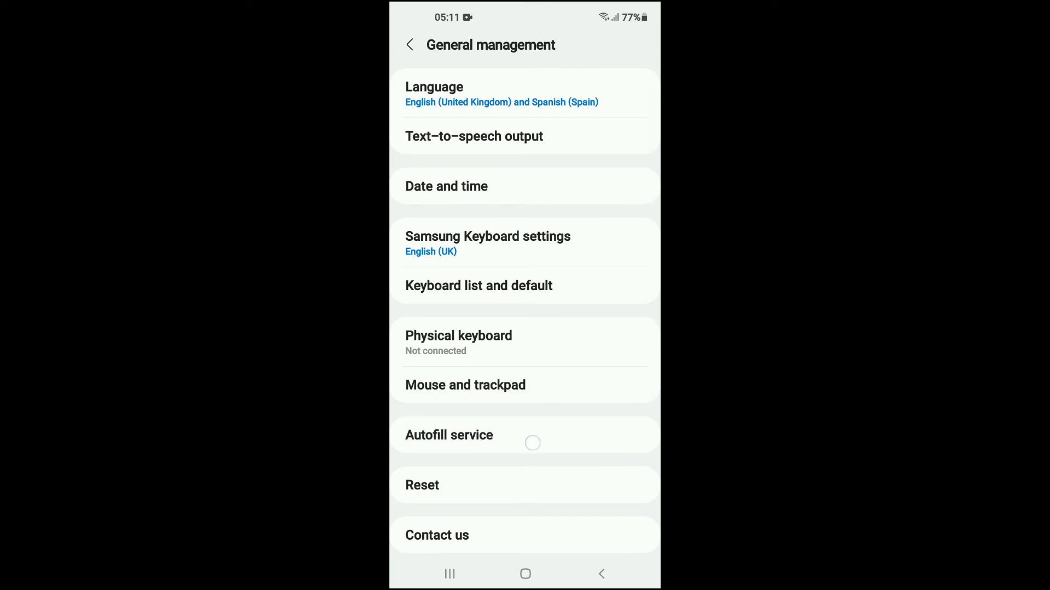
left_click(450, 435)
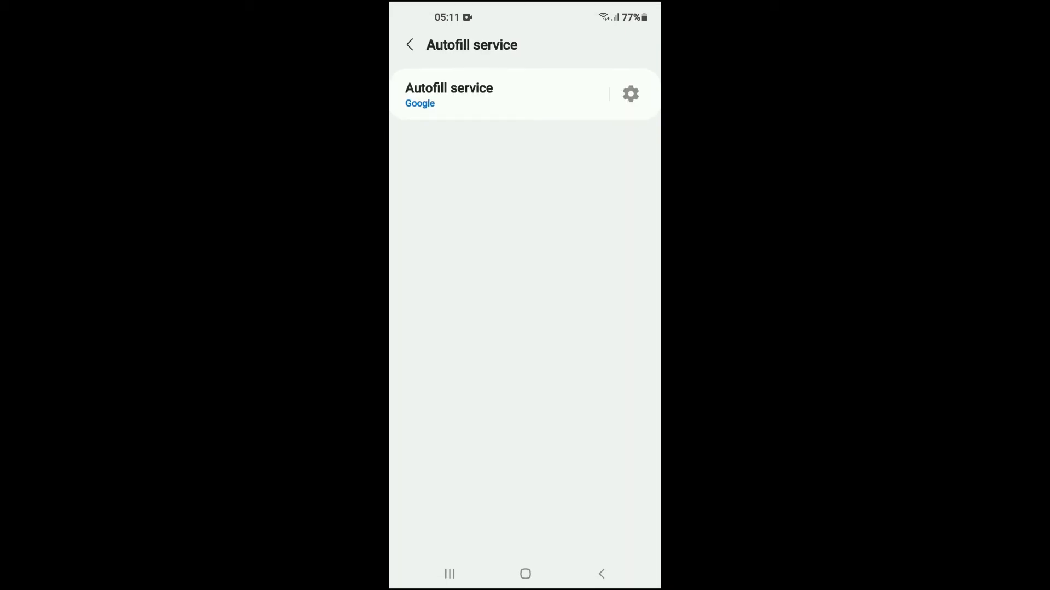
Step: Open Auto-fill with Google settings and go to Passwords
left_click(629, 94)
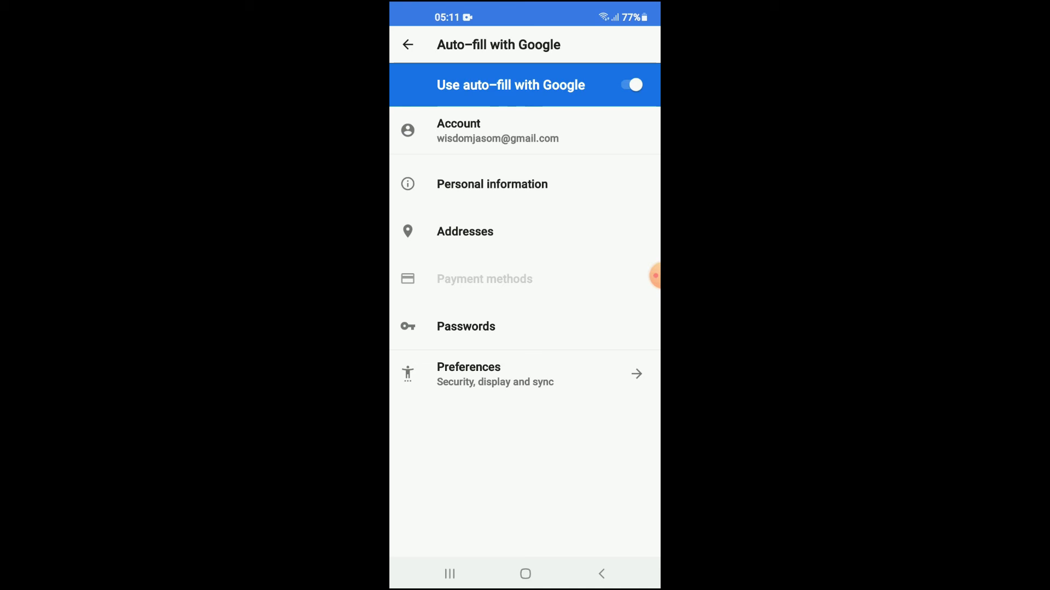
left_click(465, 327)
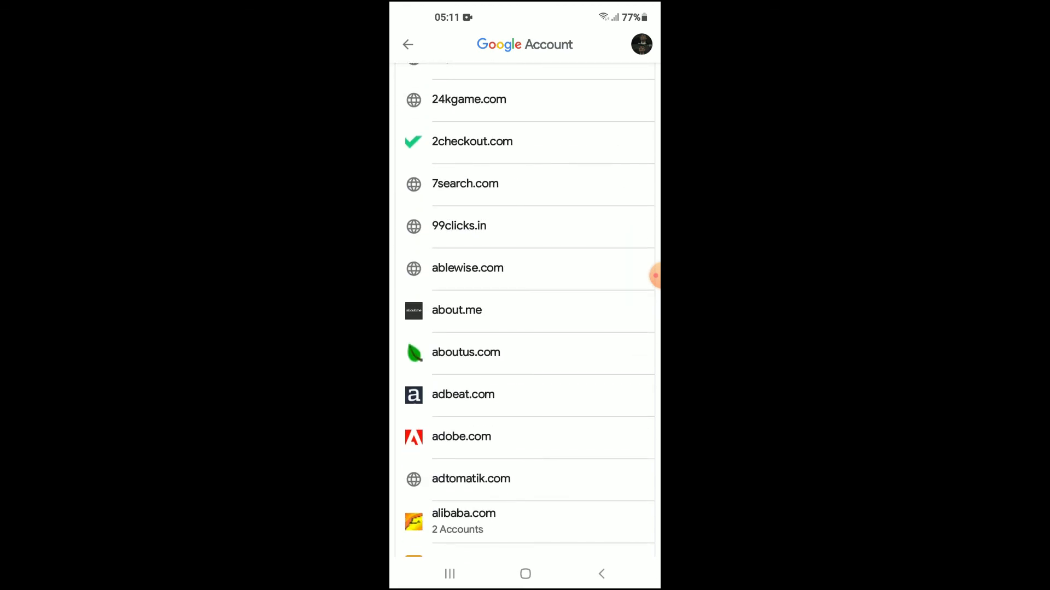
Step: Scroll the 204 saved passwords list to view the Password Checkup section
scroll("down", 3)
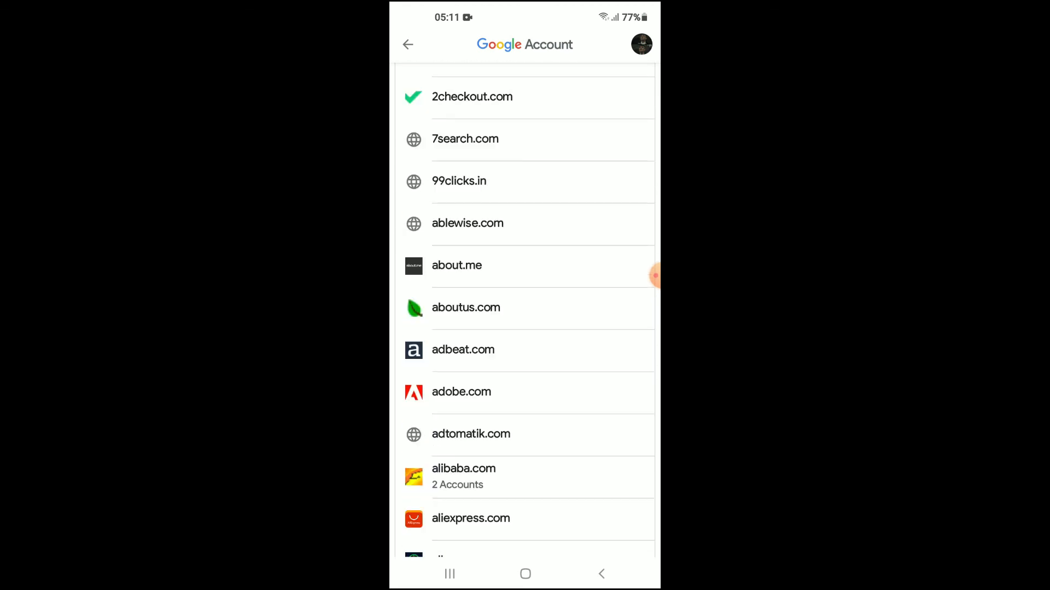
scroll("down", 3)
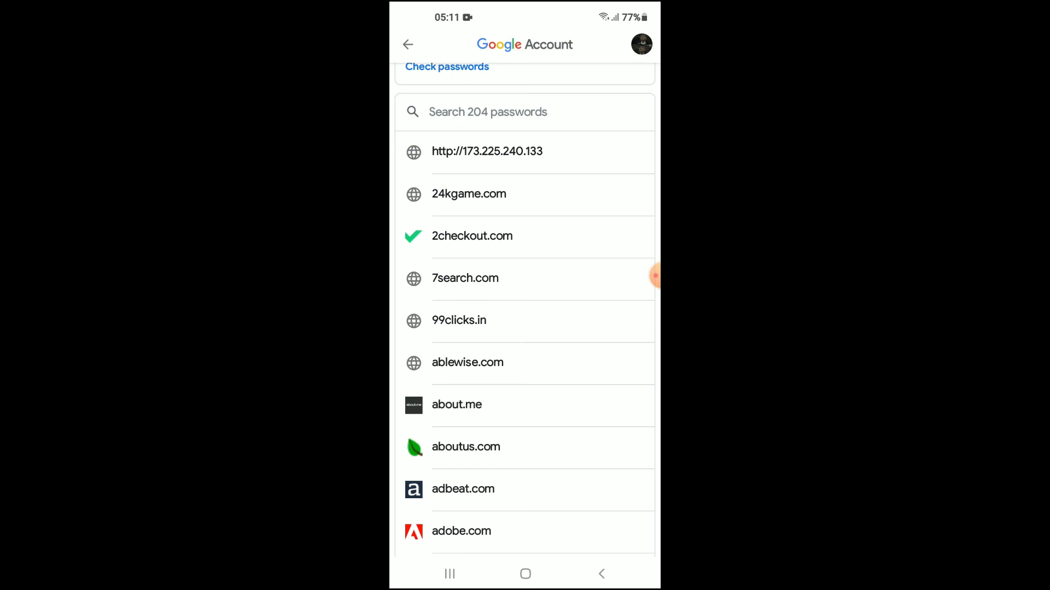
scroll("down", 3)
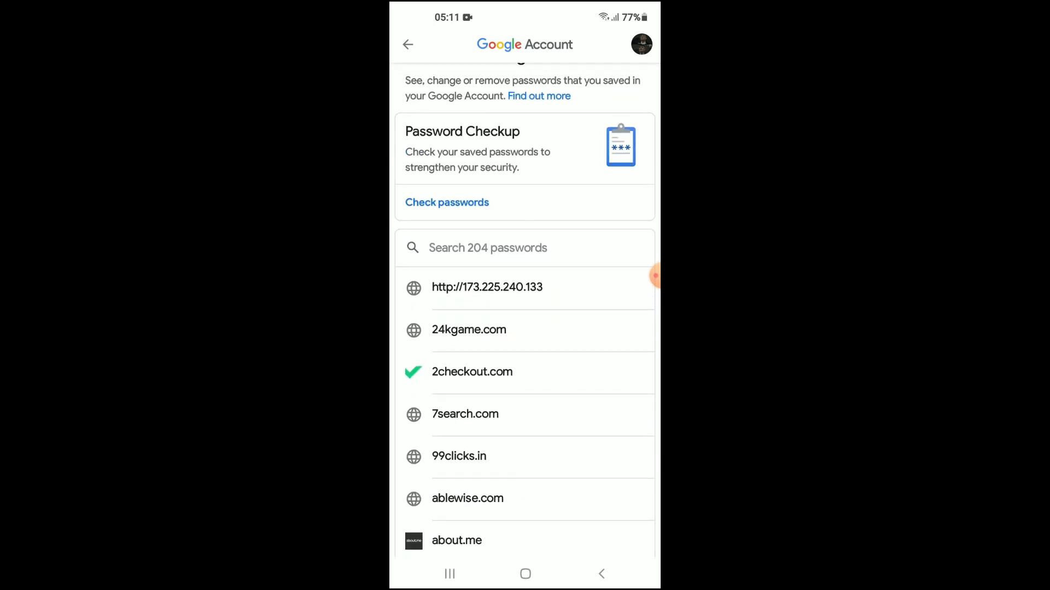